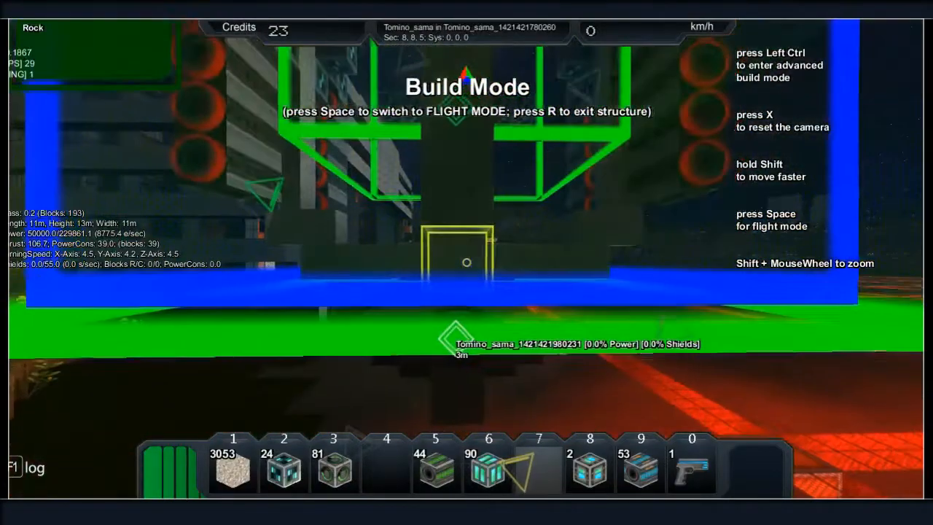
- Leave build mode and undock the prototype ship to view its two weapon systems
key("space")
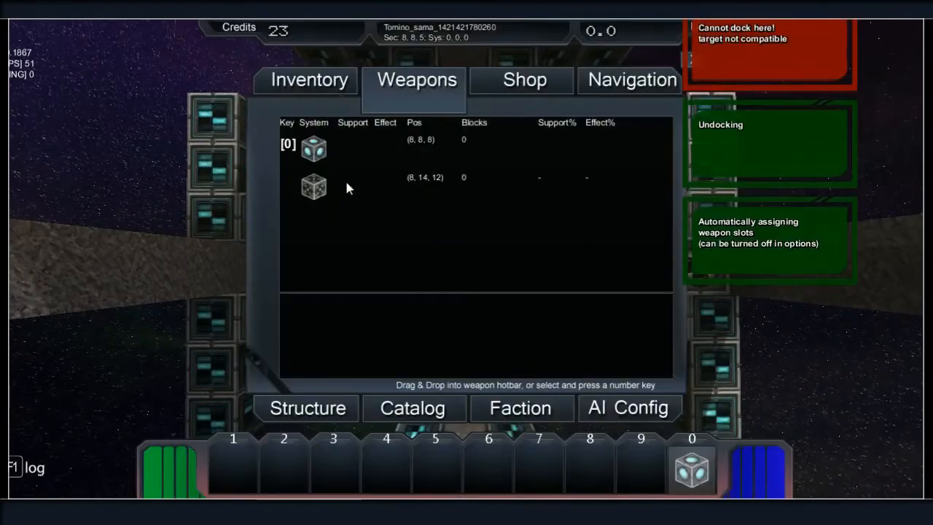
- Re-enter advanced build mode with an XZ symmetry plane and 10×10×1 build size
left_click(306, 406)
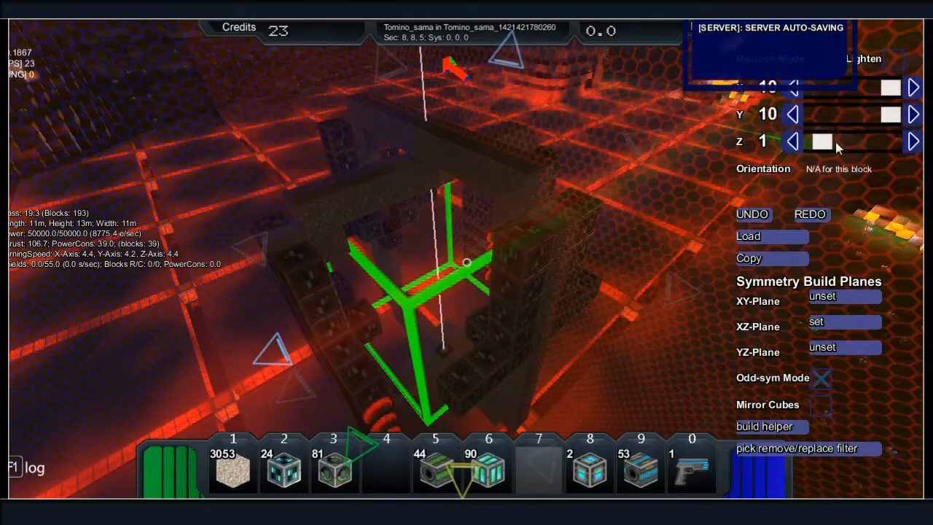
- Remove the last block, the core, bringing up the Delete last block? confirmation
left_click(913, 141)
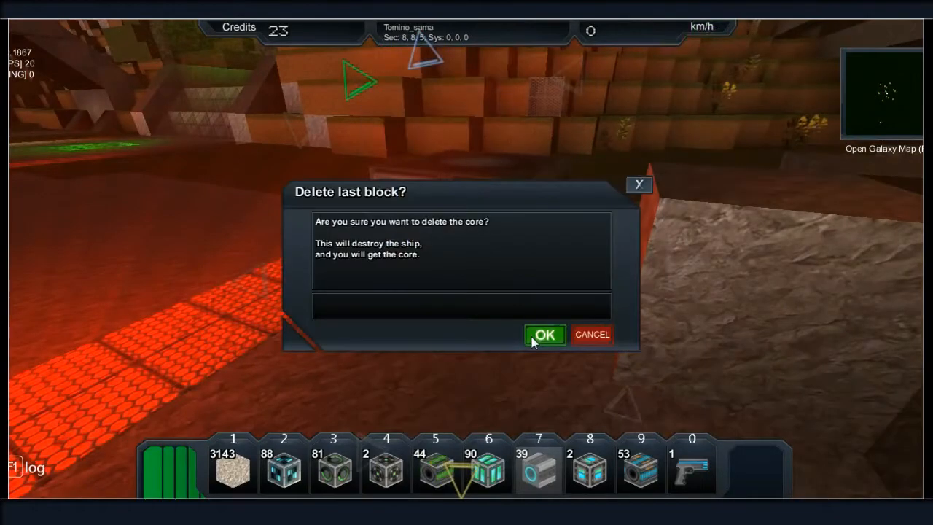
left_click(544, 335)
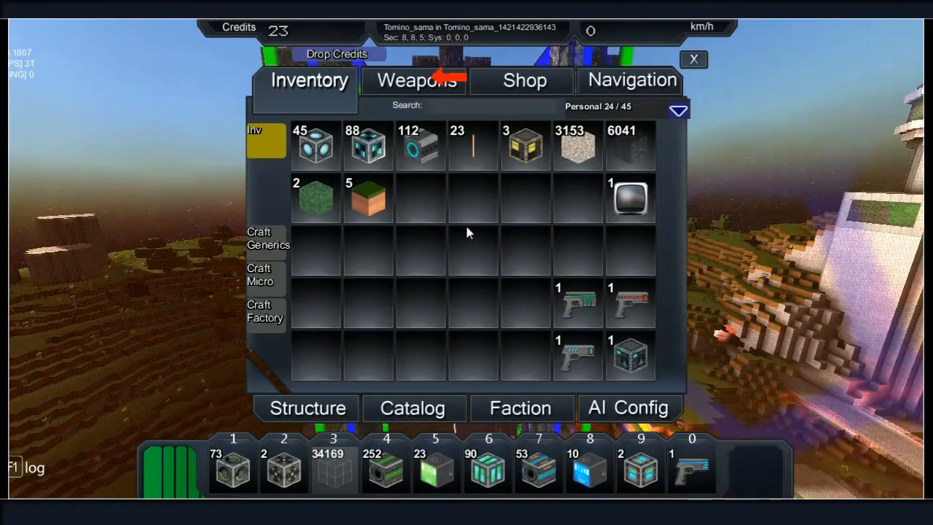
mouse_move(628, 149)
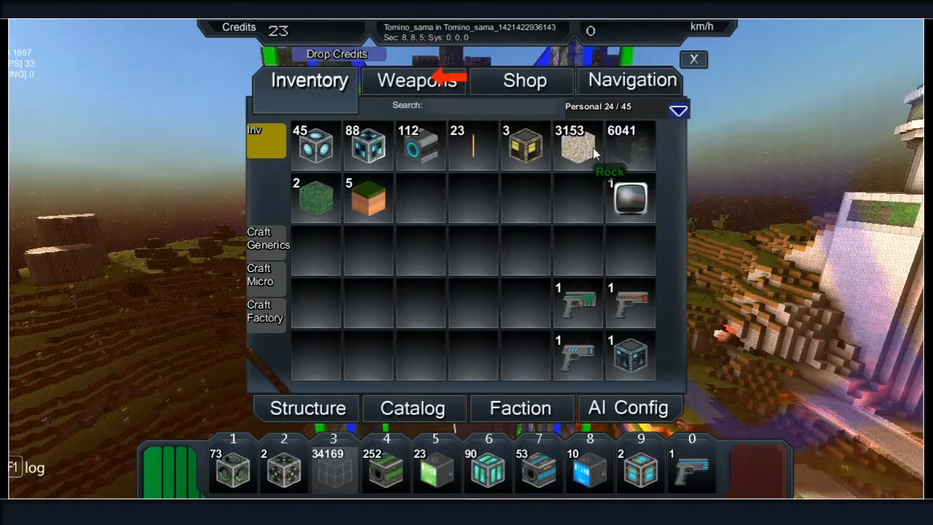
- Close the inventory and resume building the 32-metre ship in the tower
left_click(693, 59)
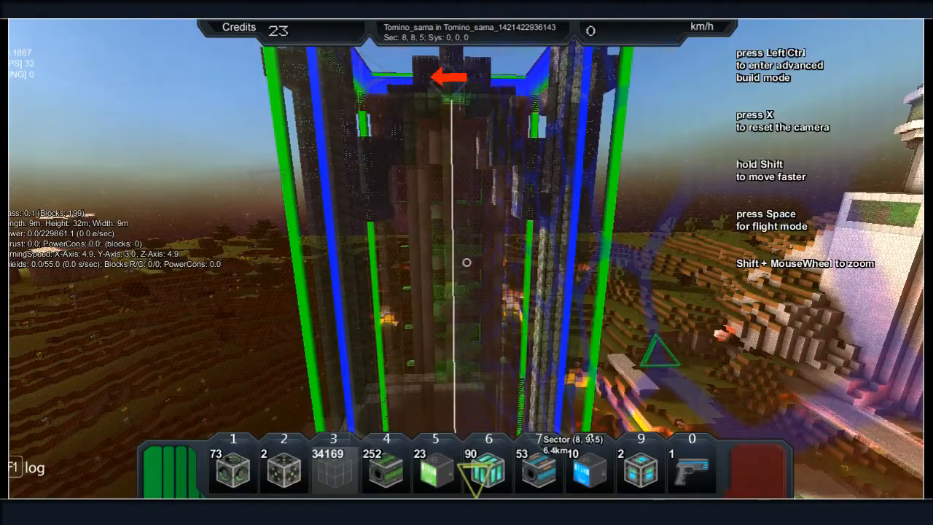